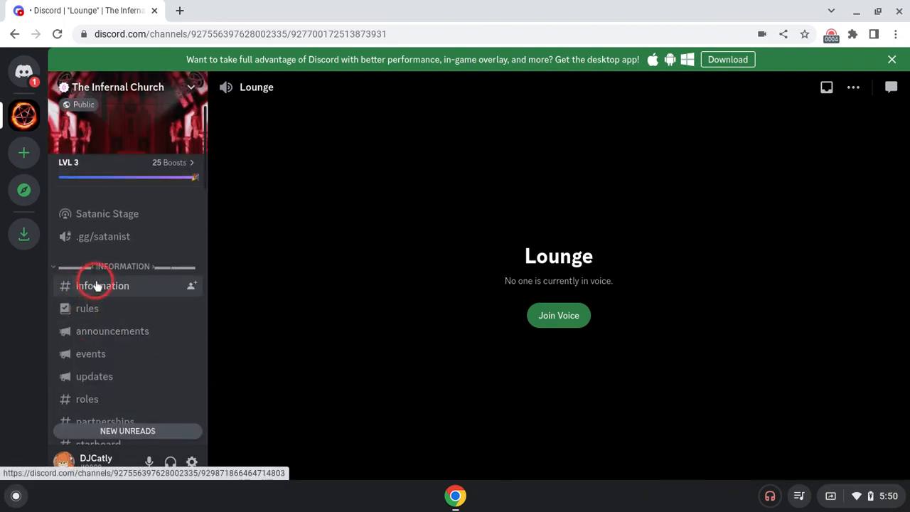
Step: Switch from the Lounge voice channel to the #rules channel under INFORMATION
click(102, 285)
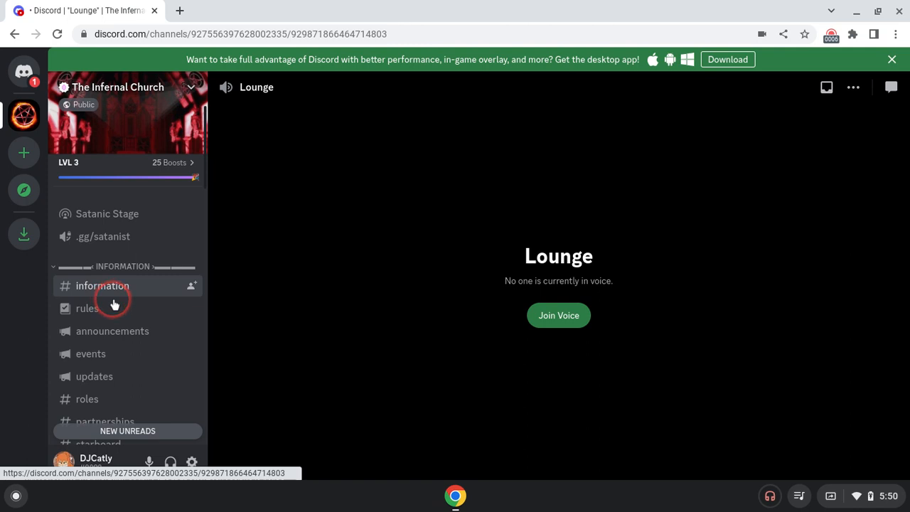
click(87, 307)
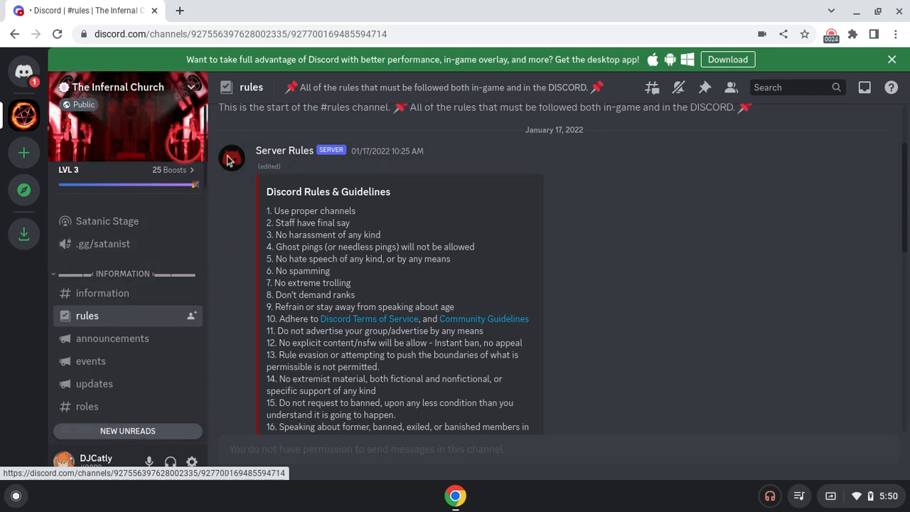
scroll(down, 3)
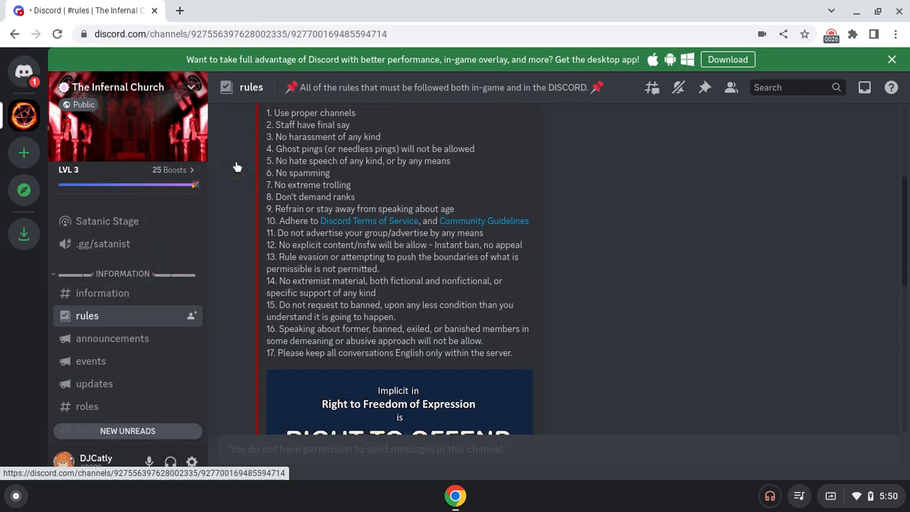
scroll(down, 3)
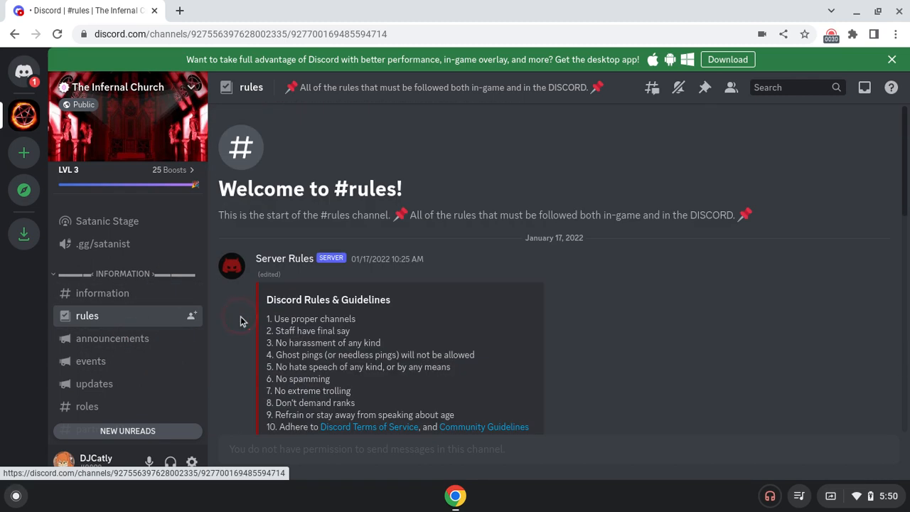
scroll(down, 3)
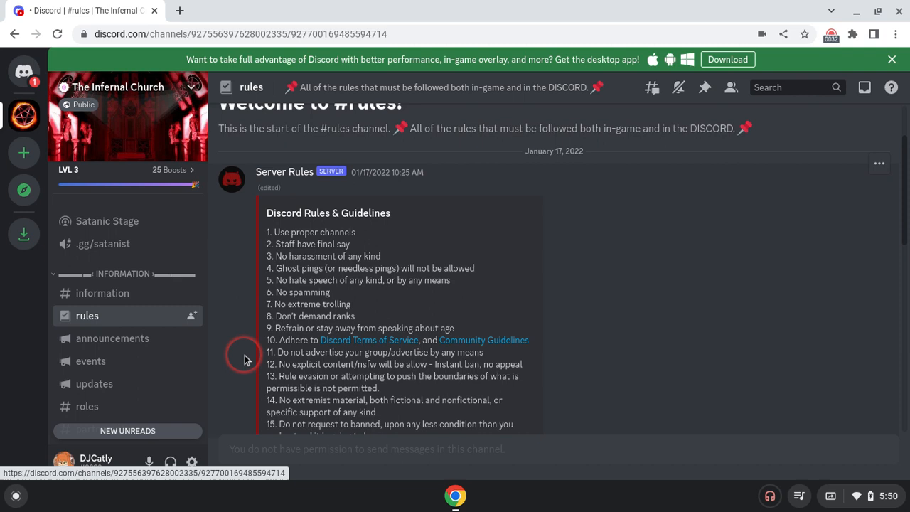
scroll(down, 3)
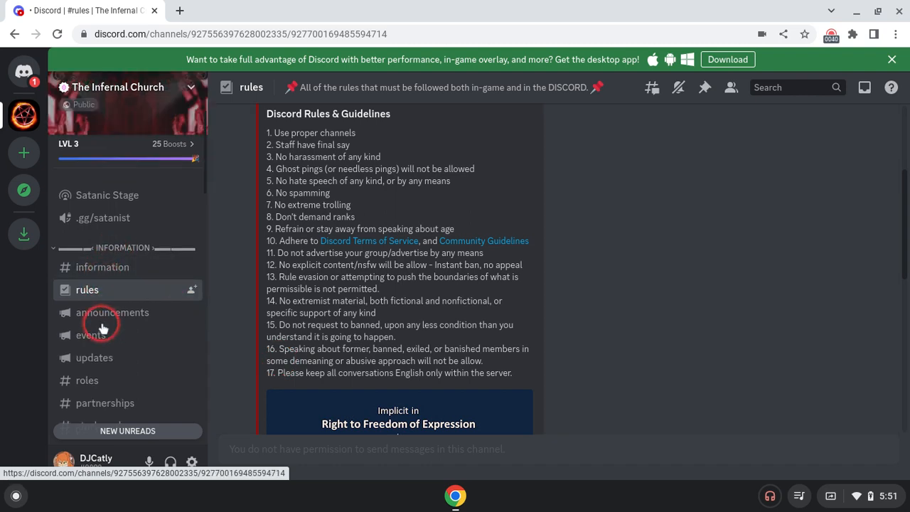
scroll(down, 3)
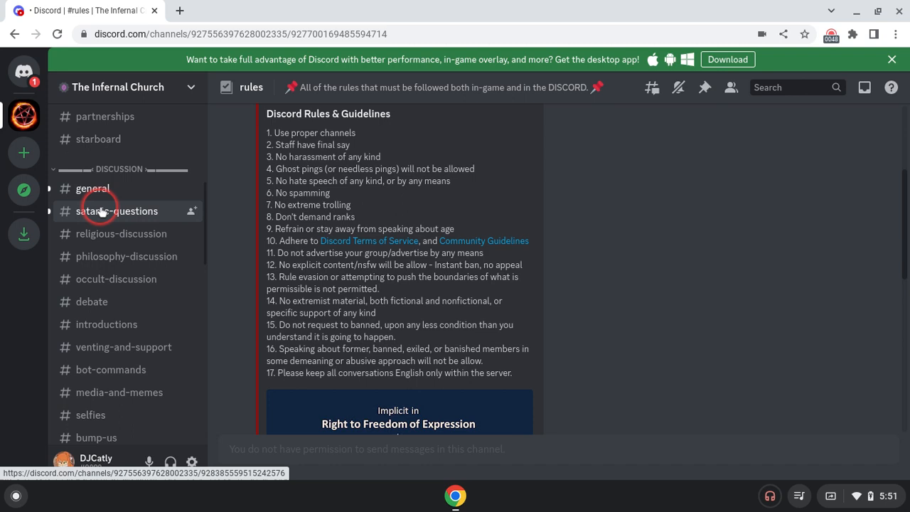
click(116, 211)
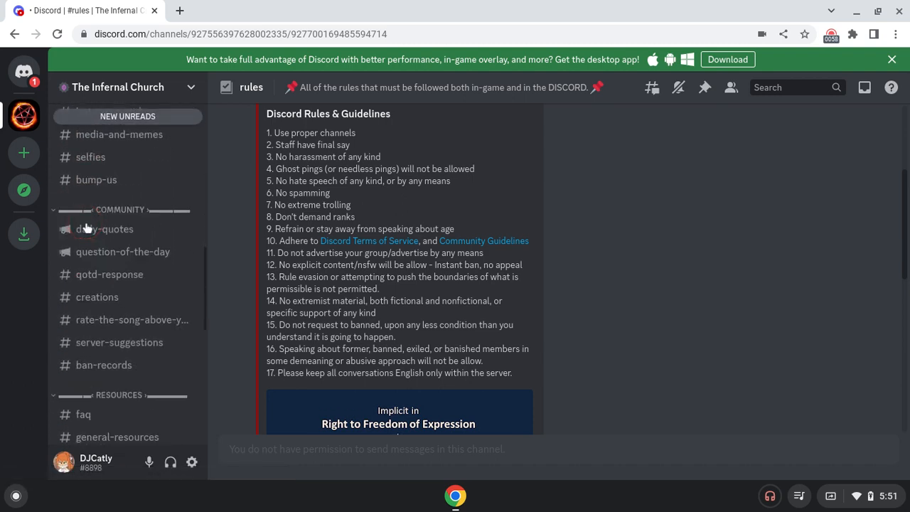
Step: Browse #daily-quotes, then #general-resources, and move on to #satanic-questions
click(105, 228)
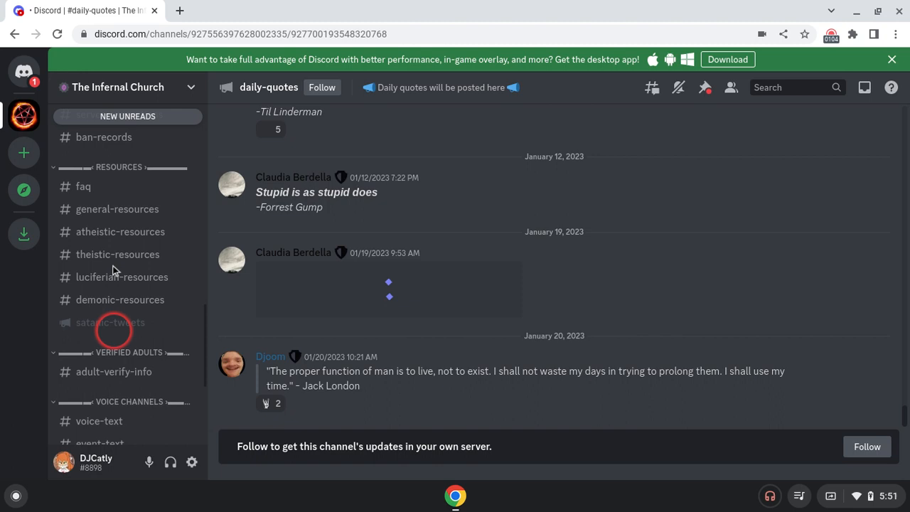
mouse_move(82, 186)
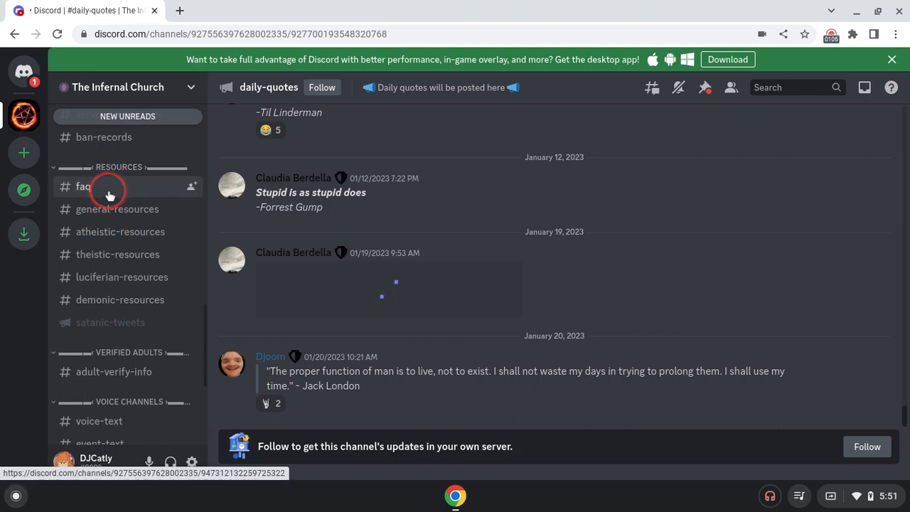
click(116, 207)
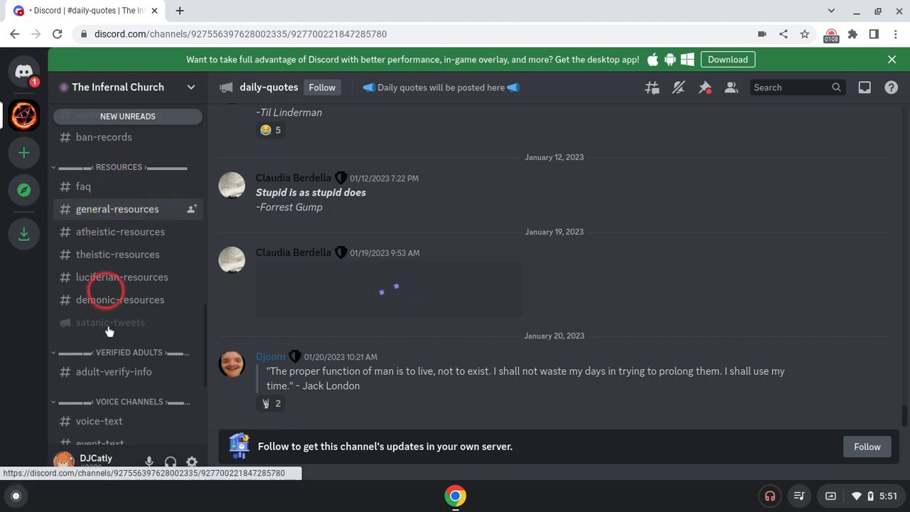
click(116, 208)
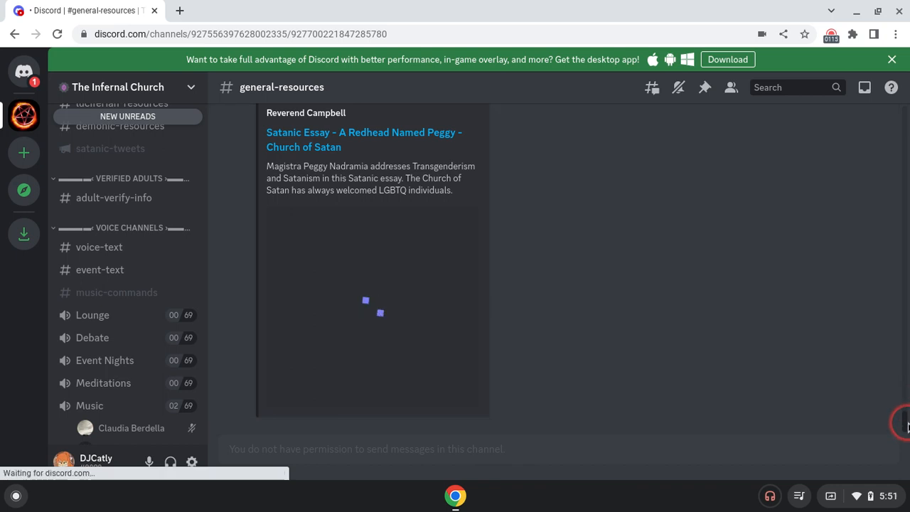
scroll(down, 3)
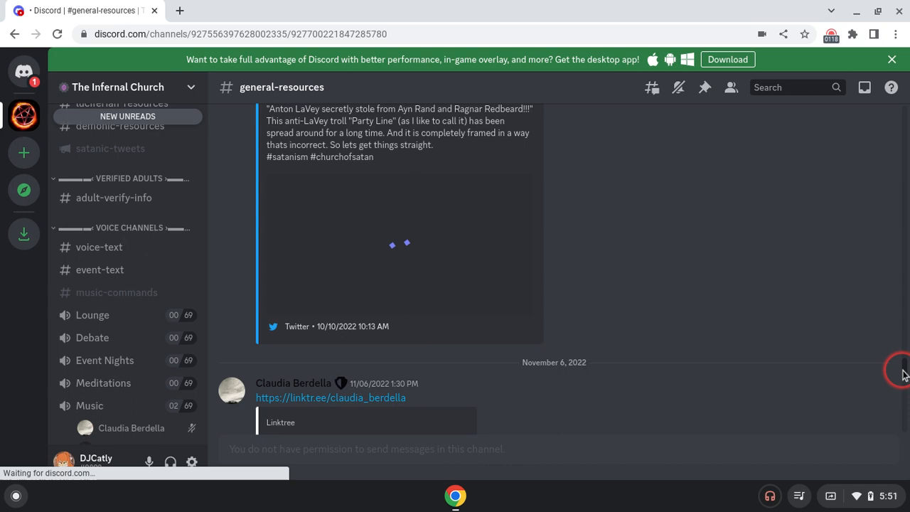
click(116, 276)
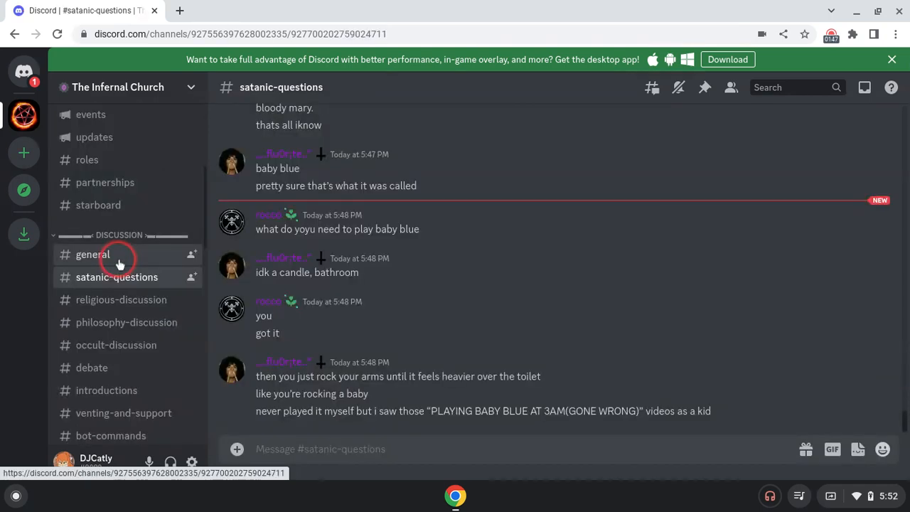
click(92, 253)
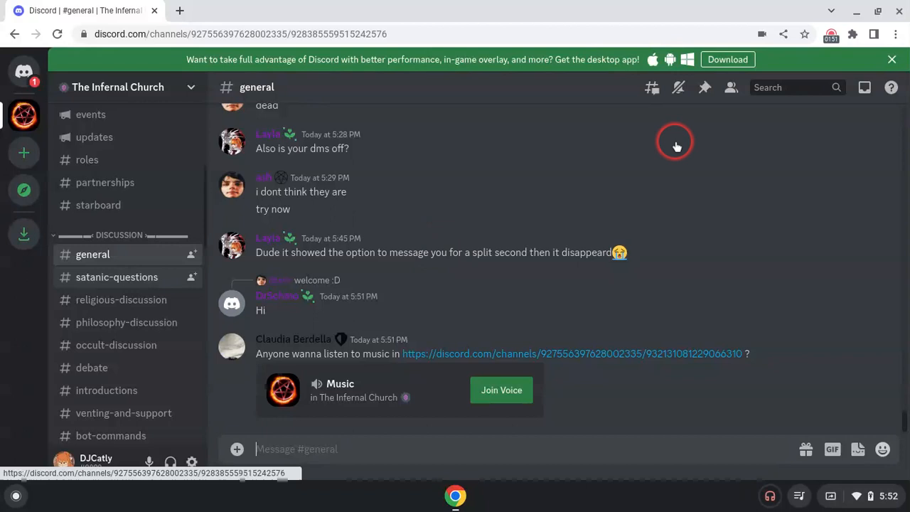
mouse_move(77, 281)
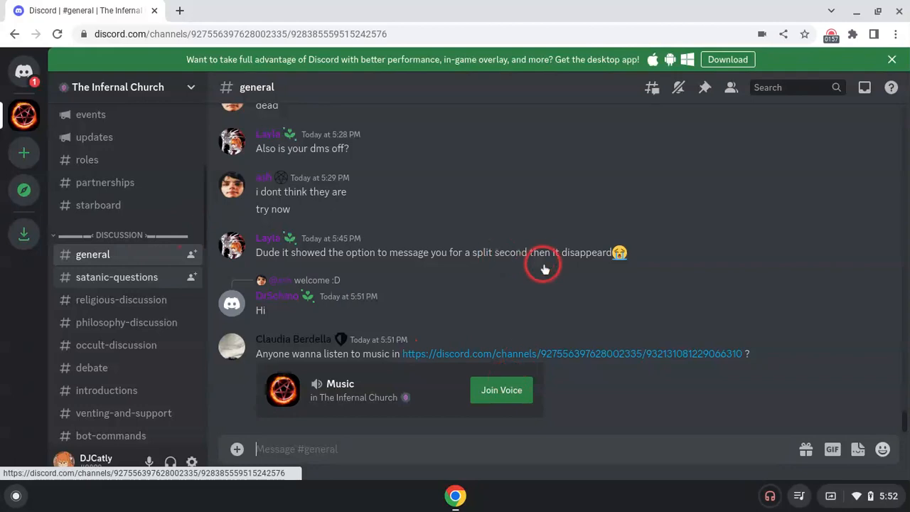
click(116, 276)
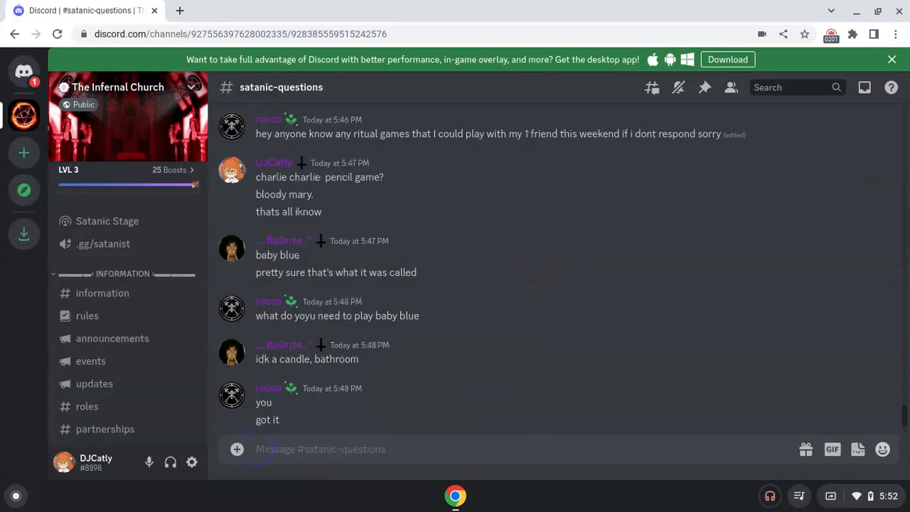
scroll(down, 3)
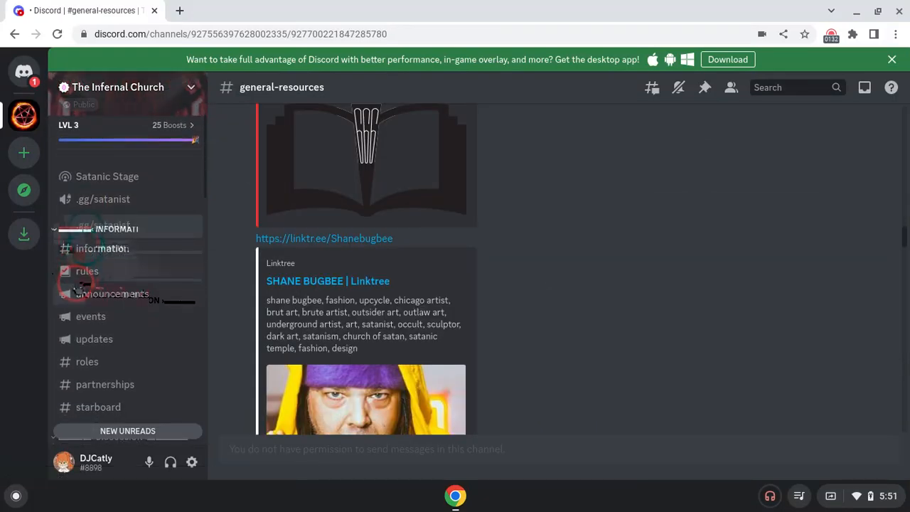
click(118, 276)
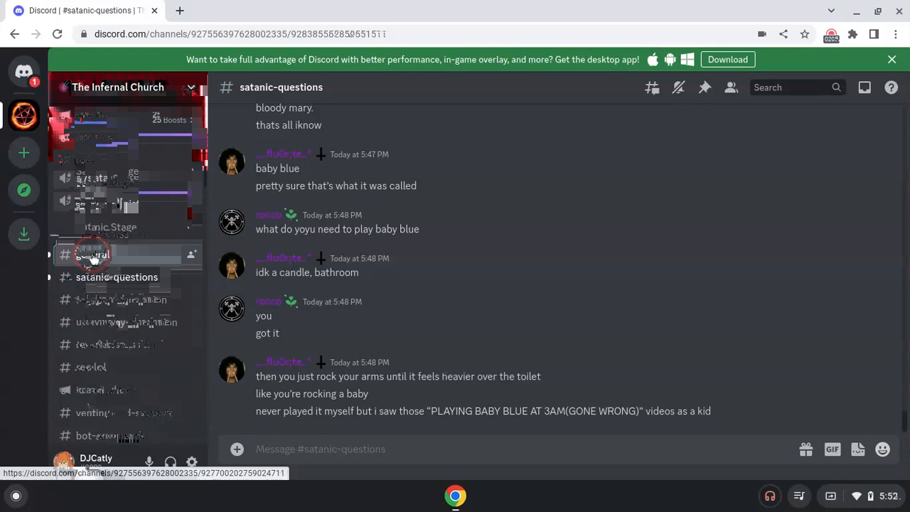
click(91, 253)
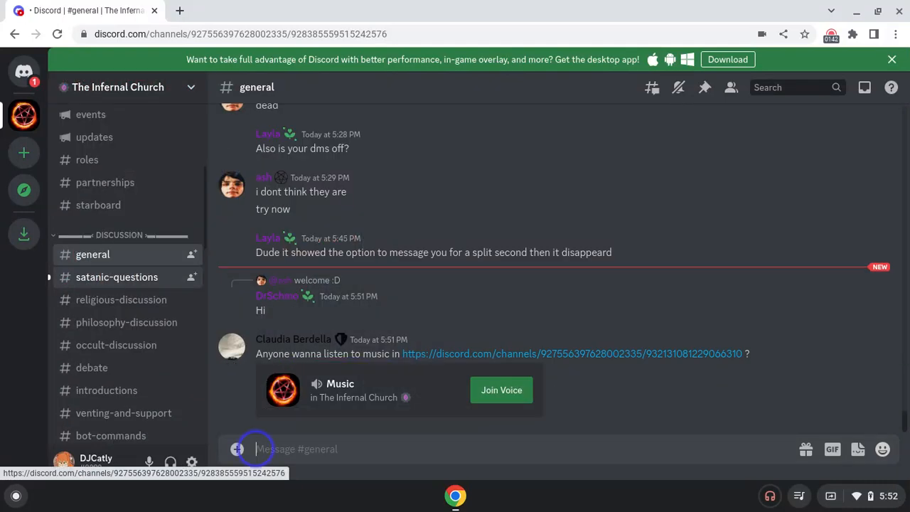
click(117, 276)
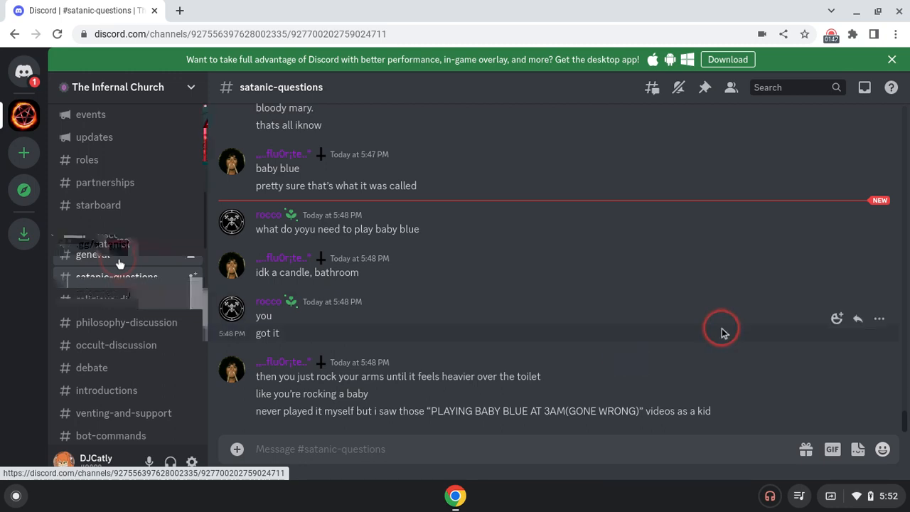
click(91, 287)
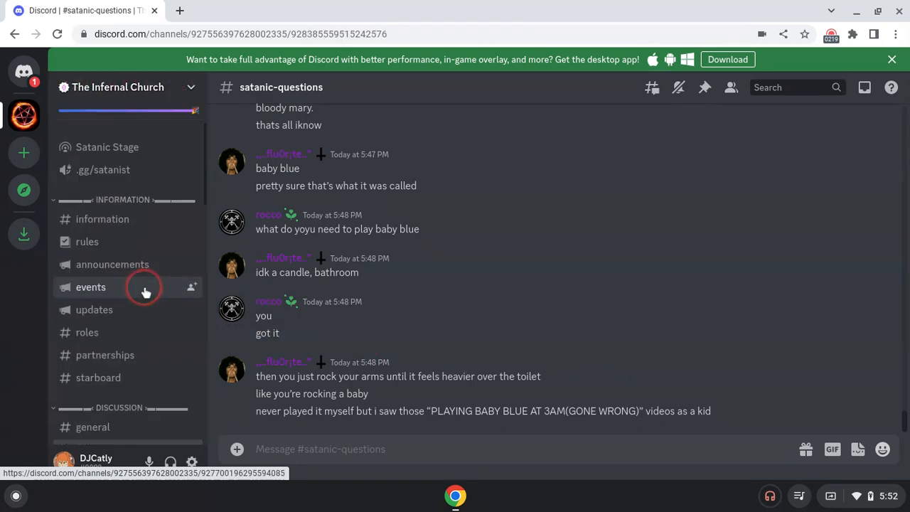
scroll(down, 3)
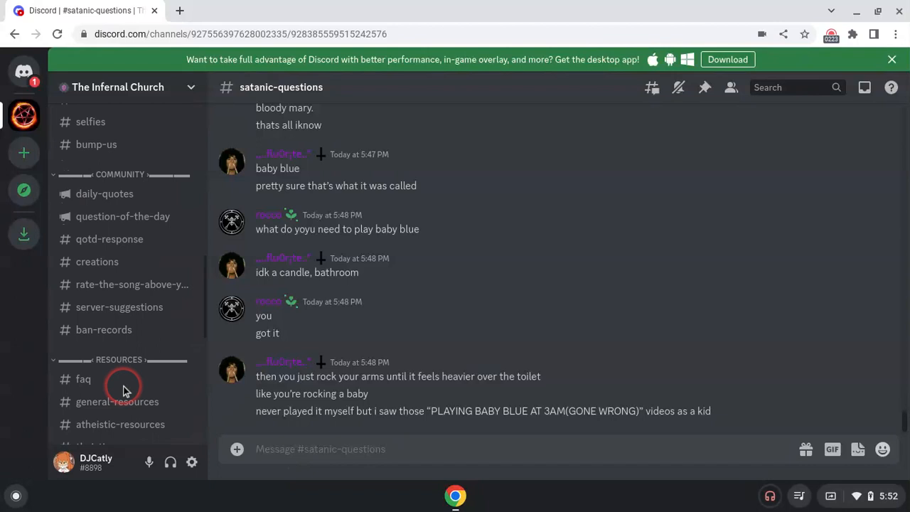
scroll(down, 3)
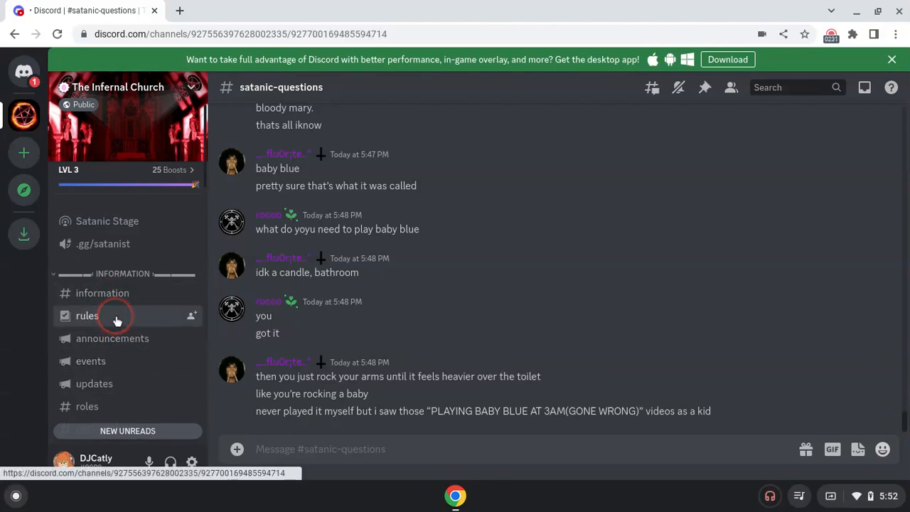
Step: Return to #rules and scroll through the seventeen Discord Rules & Guidelines
click(87, 316)
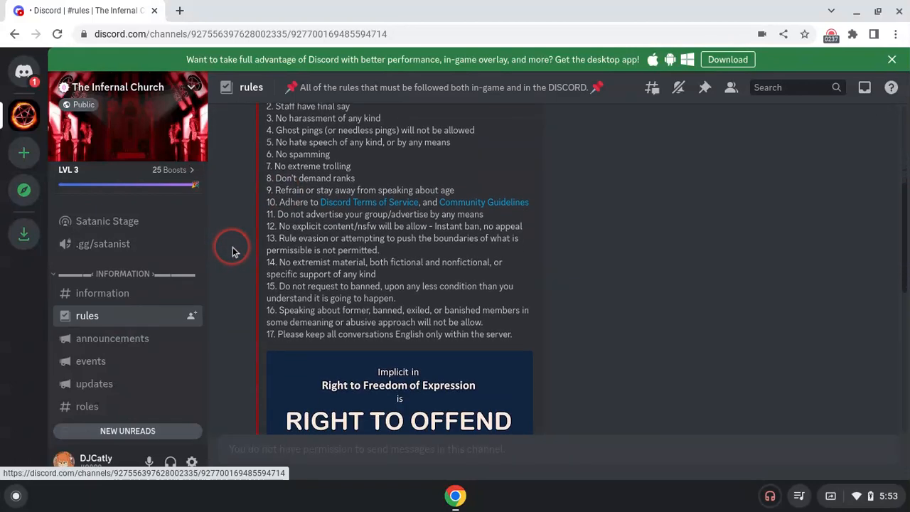
scroll(down, 3)
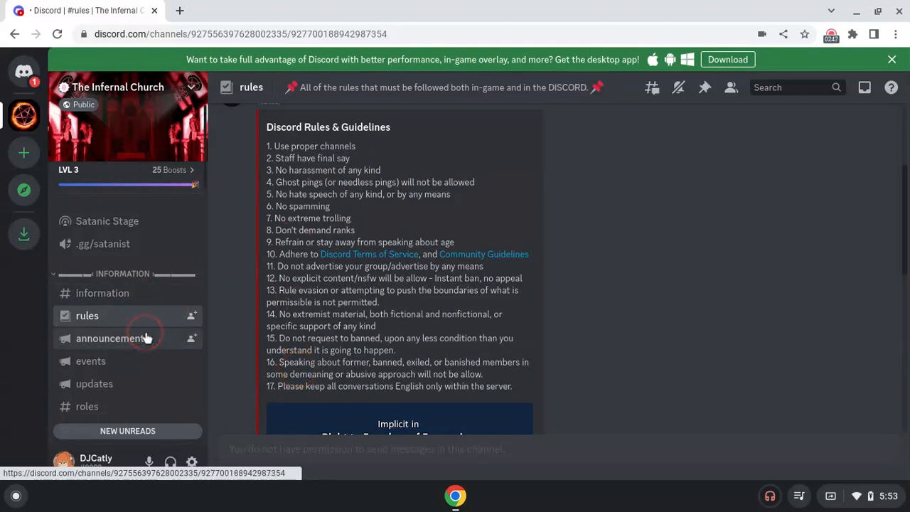
Step: View #announcements posts, then scroll the channel list down to the resources and voice channels
click(112, 338)
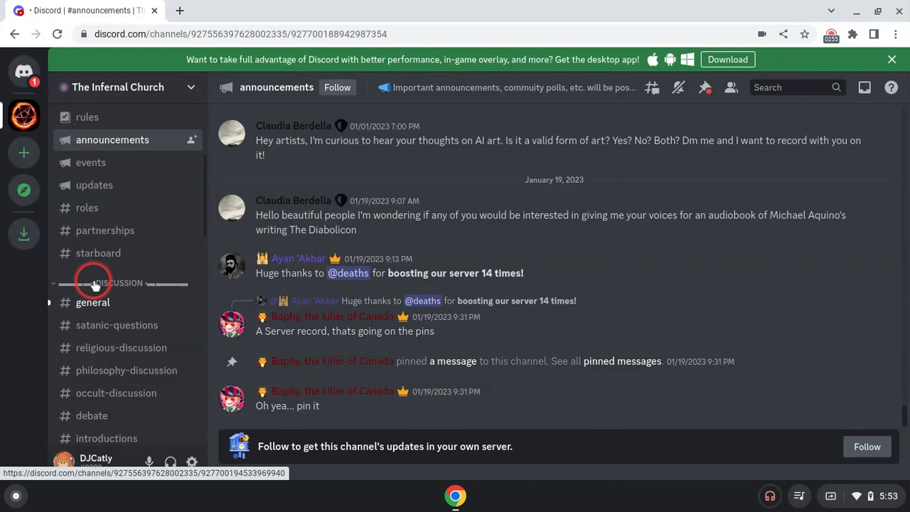
scroll(down, 3)
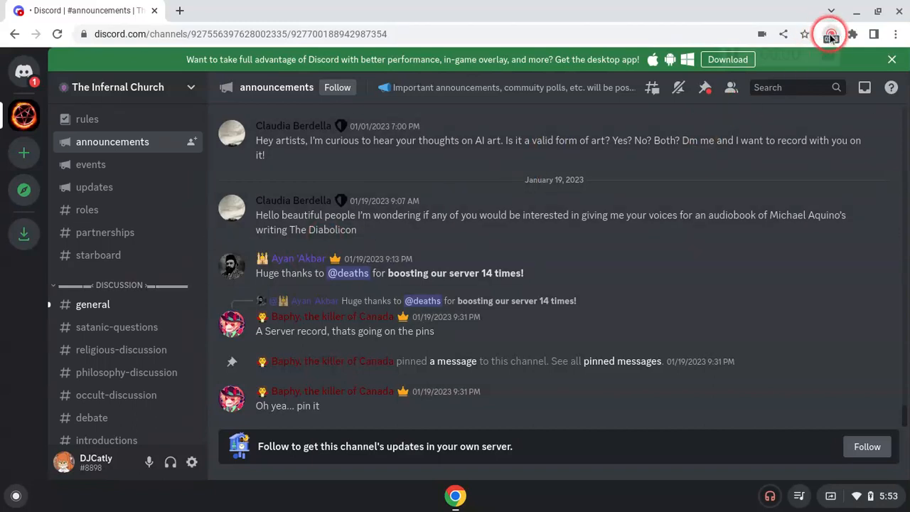
click(830, 34)
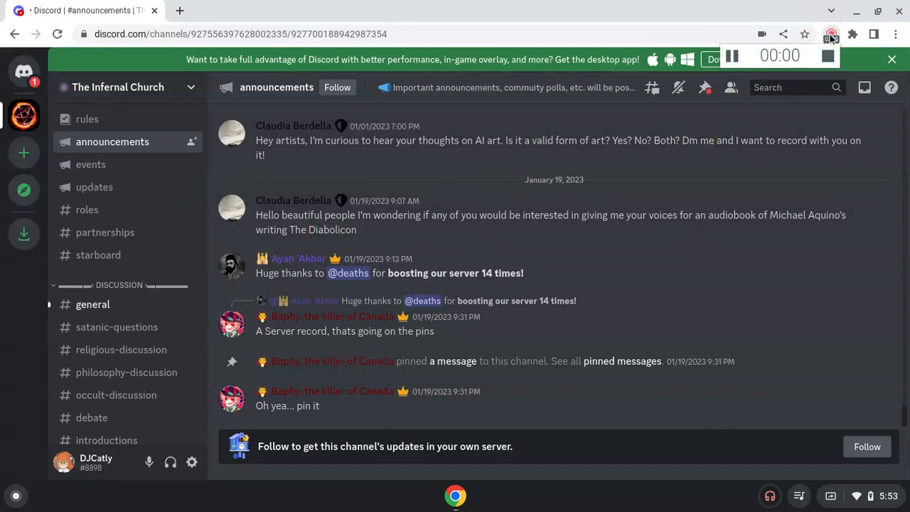
scroll(down, 3)
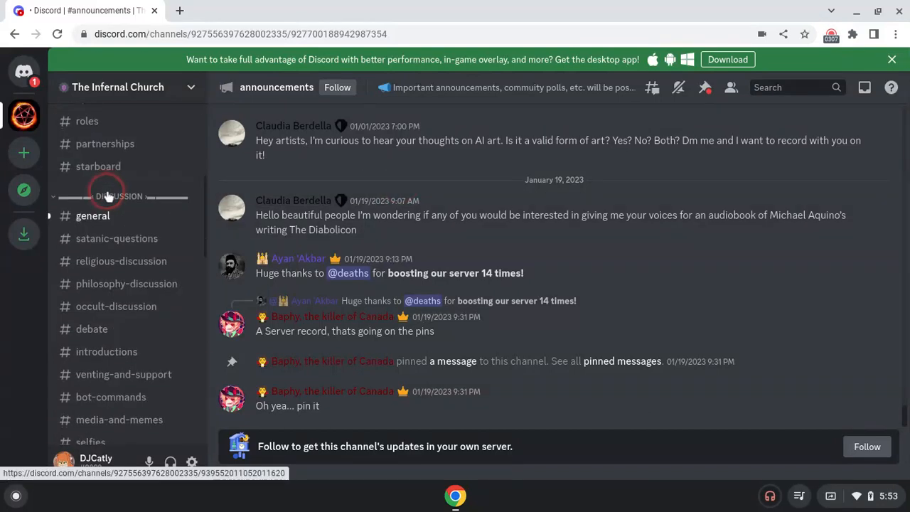
scroll(down, 3)
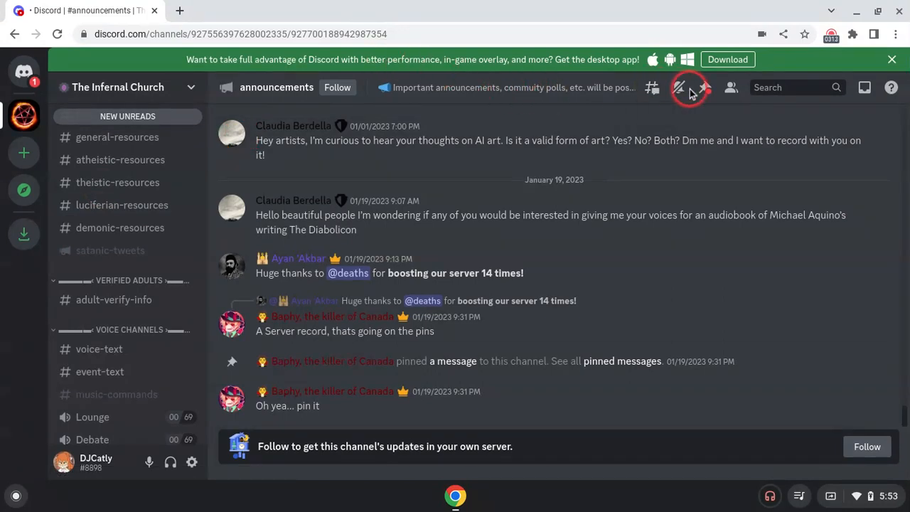
mouse_move(731, 88)
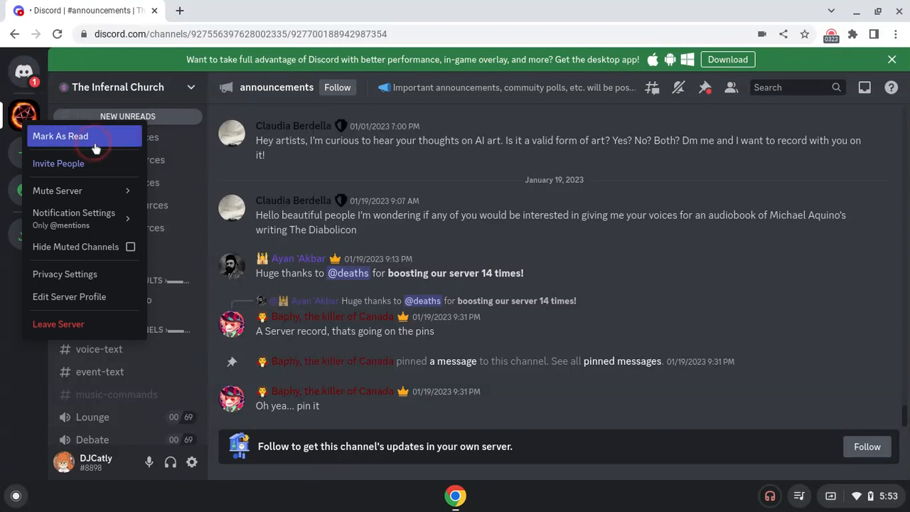
mouse_move(259, 178)
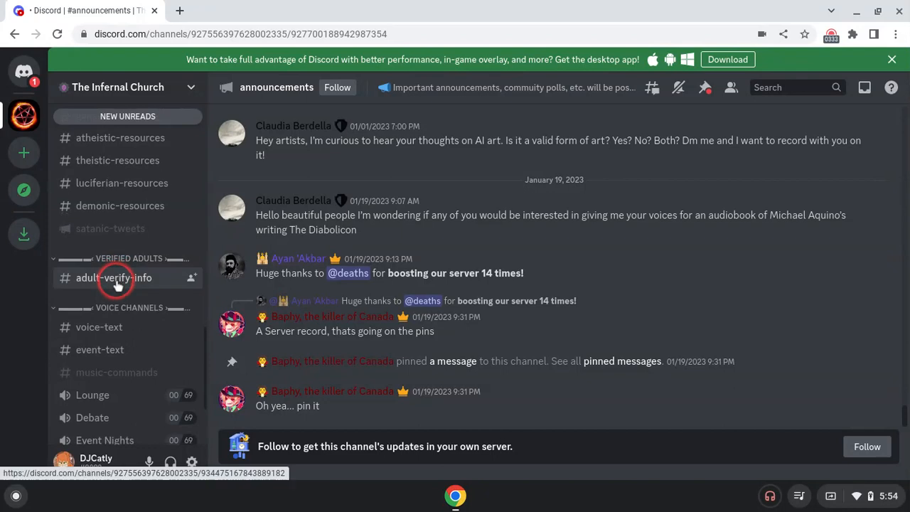
scroll(down, 3)
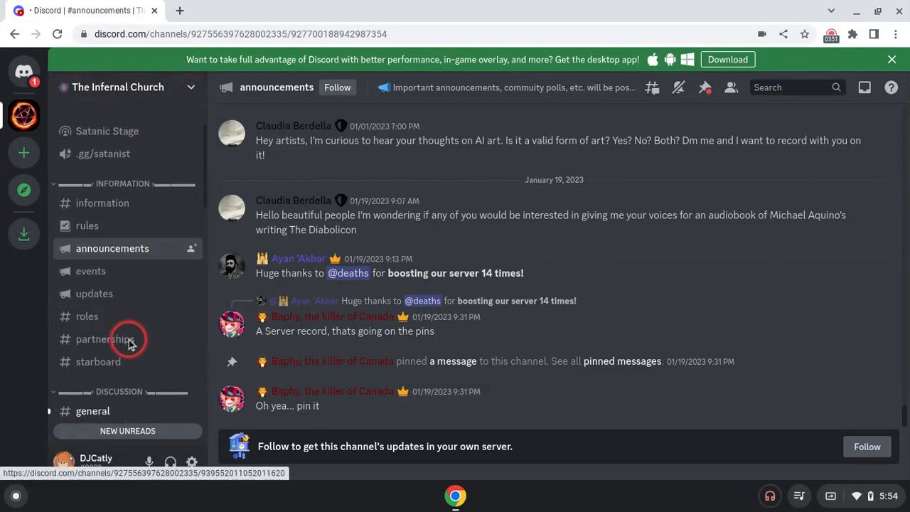
scroll(down, 3)
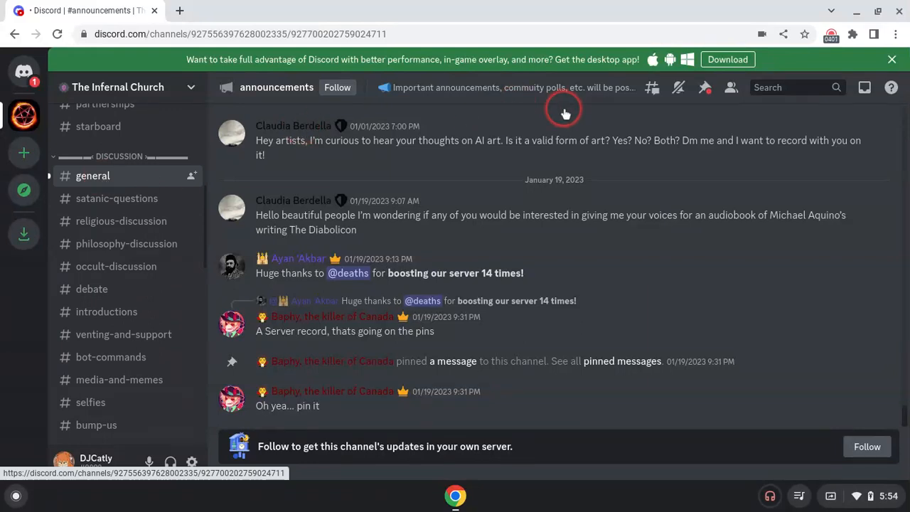
Step: Show #general chat and scroll the channel list past Community and Resources to the voice channels
click(92, 176)
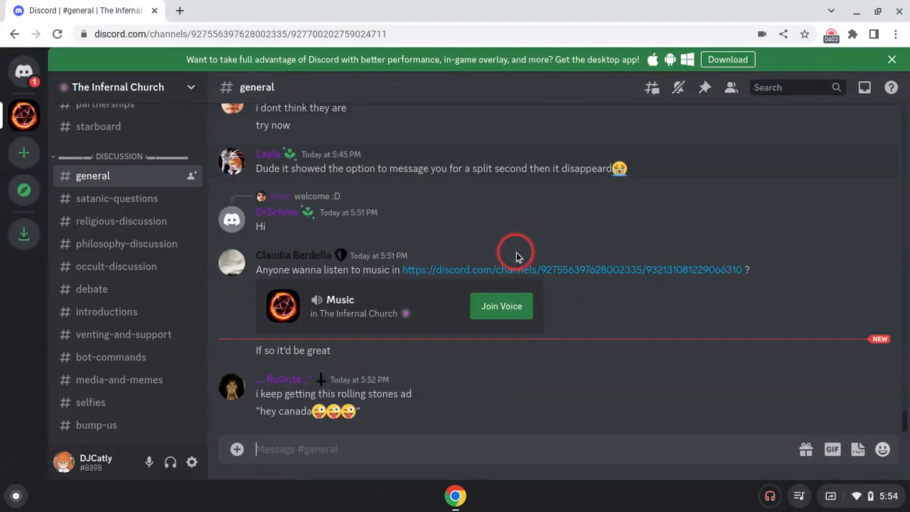
mouse_move(446, 425)
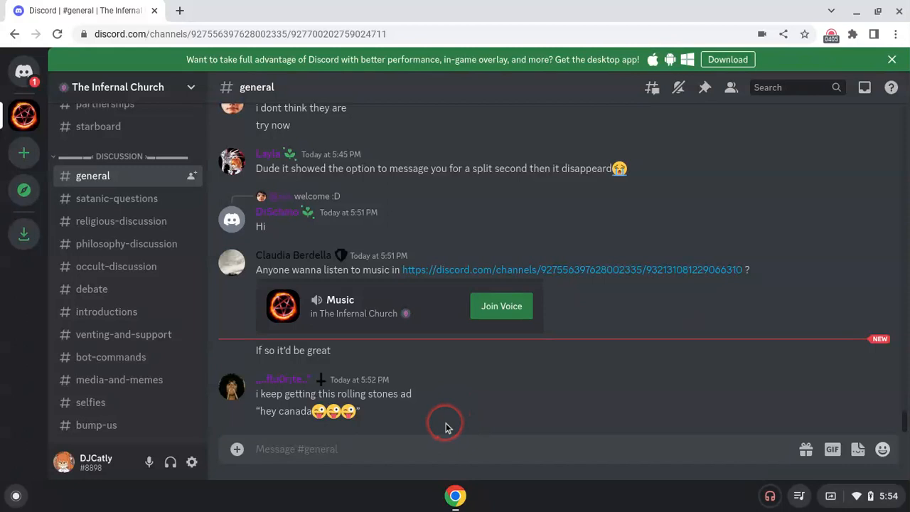
mouse_move(123, 334)
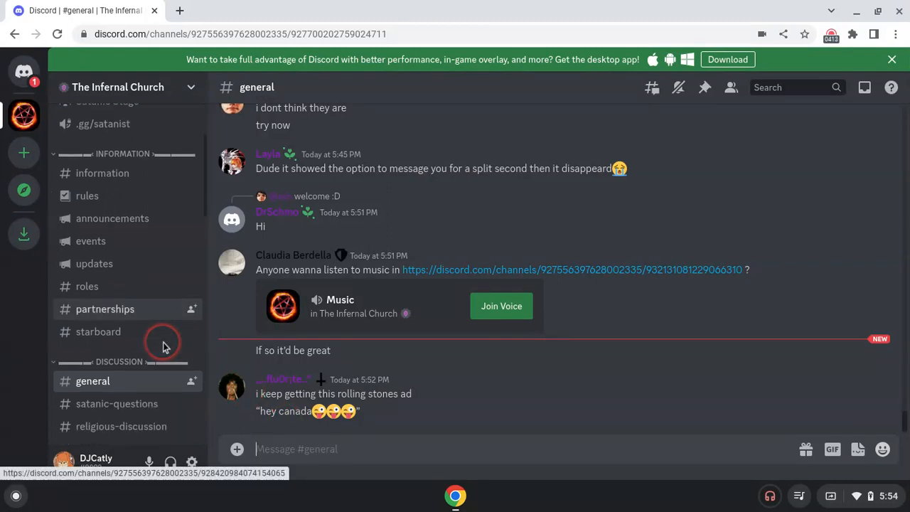
scroll(down, 3)
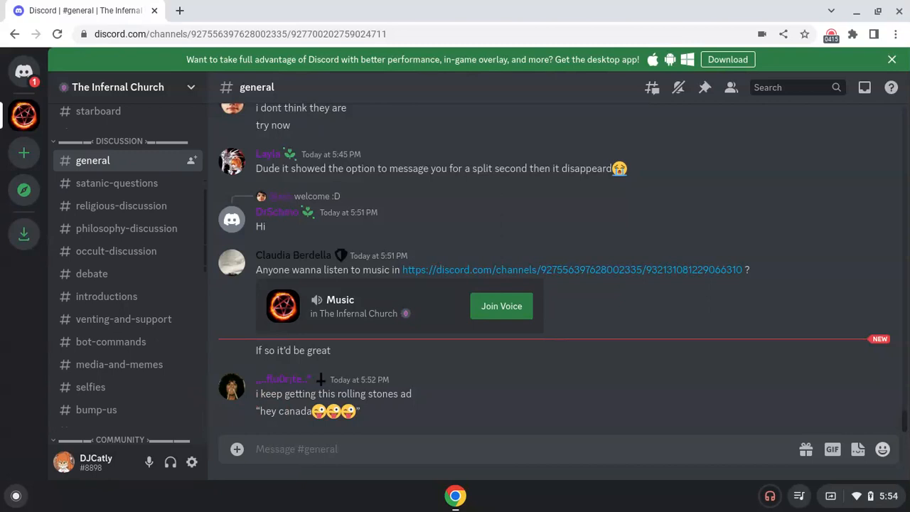
scroll(down, 3)
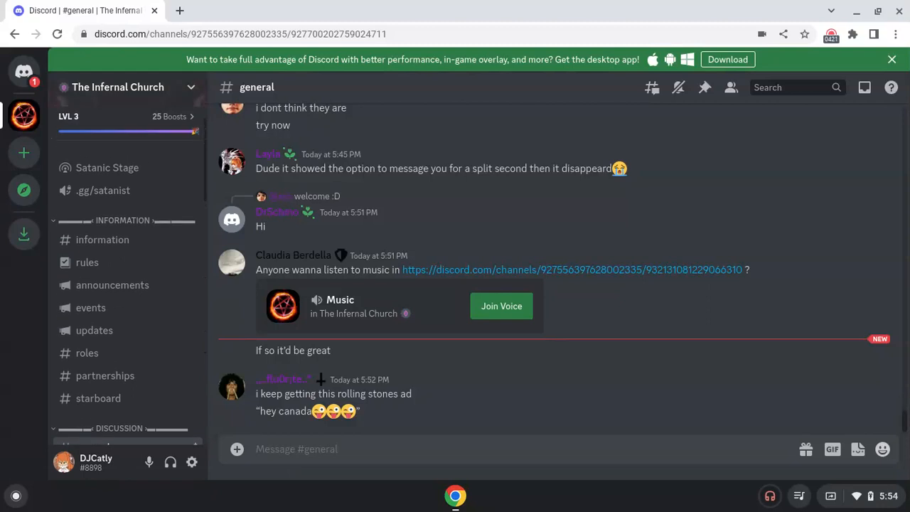
scroll(down, 3)
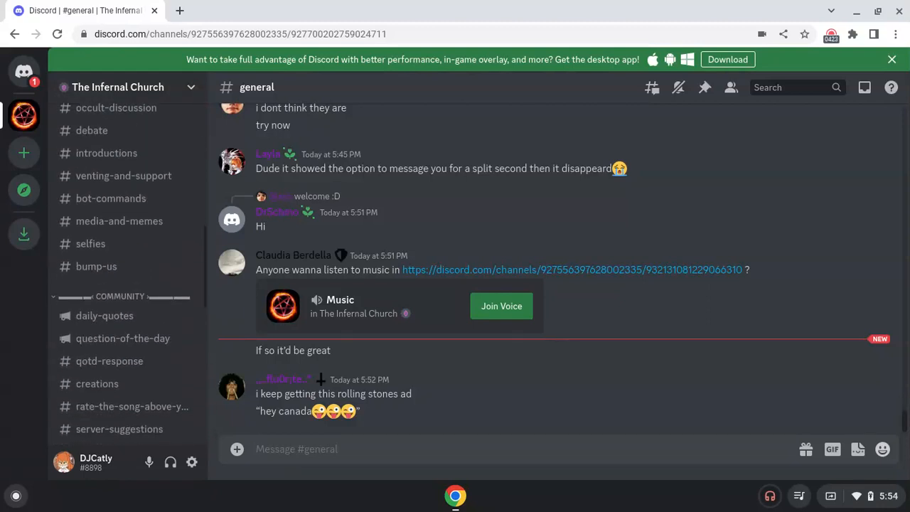
scroll(down, 3)
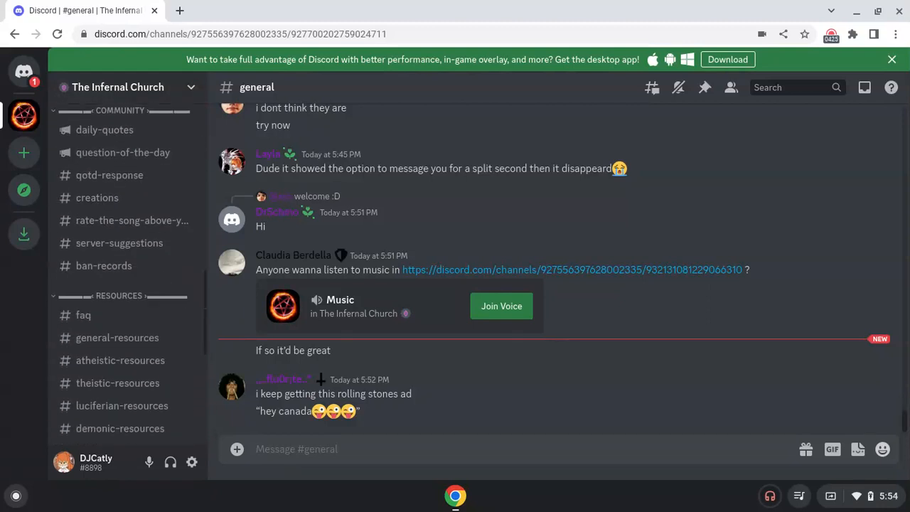
scroll(down, 3)
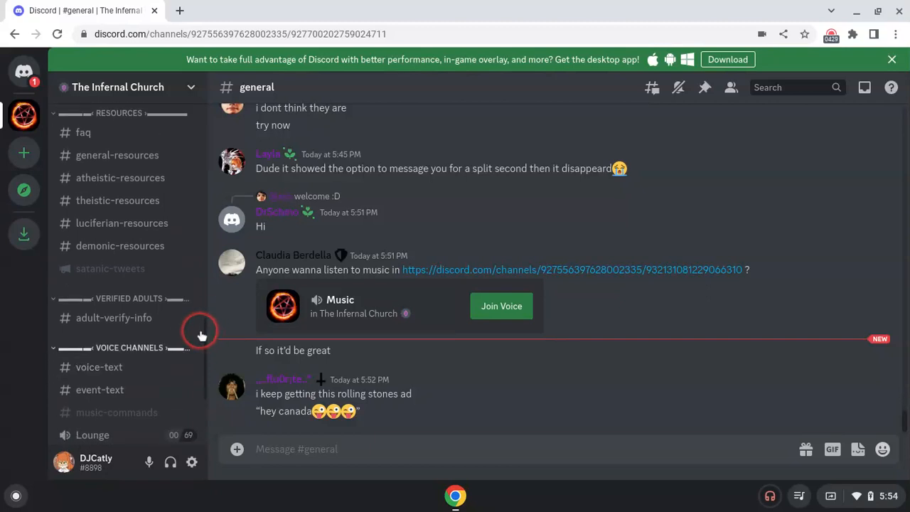
scroll(down, 3)
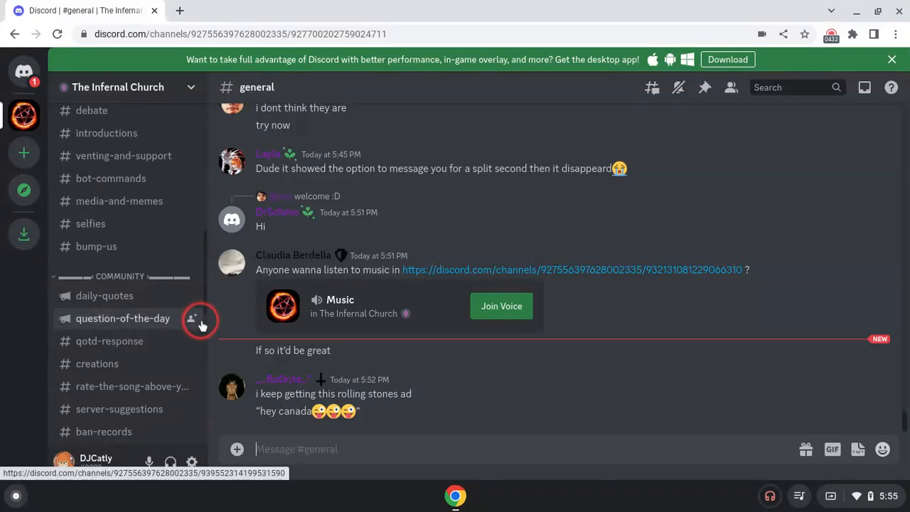
scroll(down, 3)
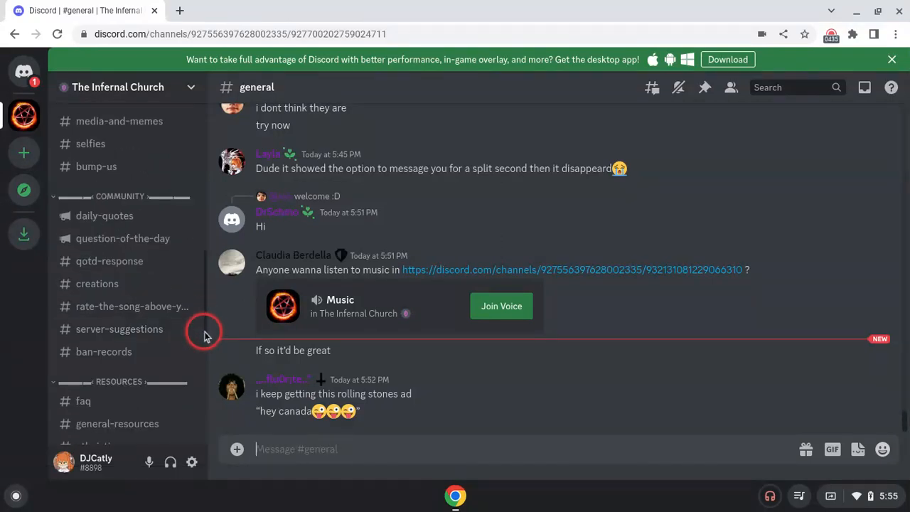
scroll(down, 3)
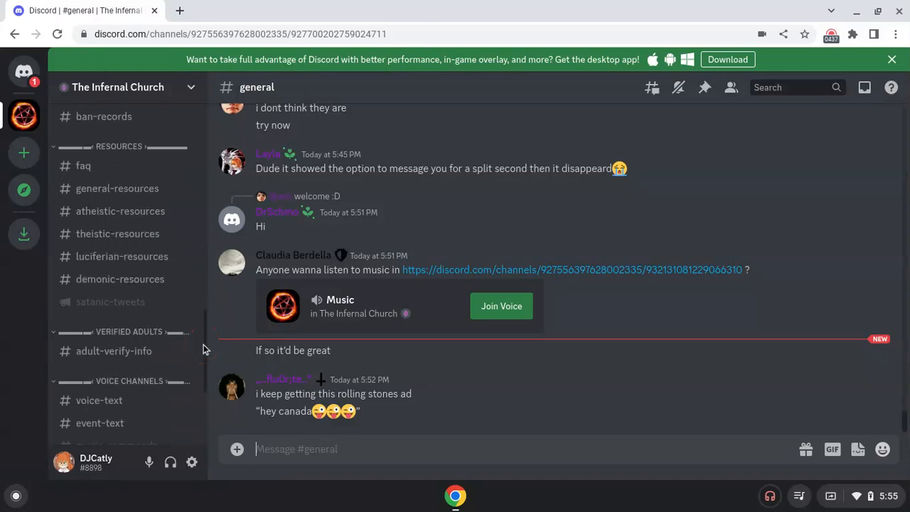